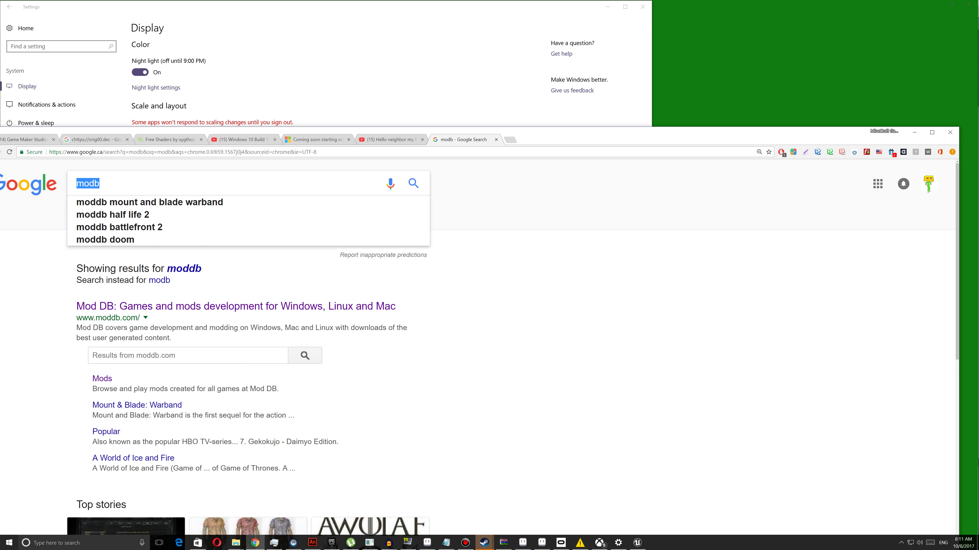
- Search Google for 'hello neighbor modb' using the 'hello neighbor' suggestion
{"action": "type", "text": "hello"}
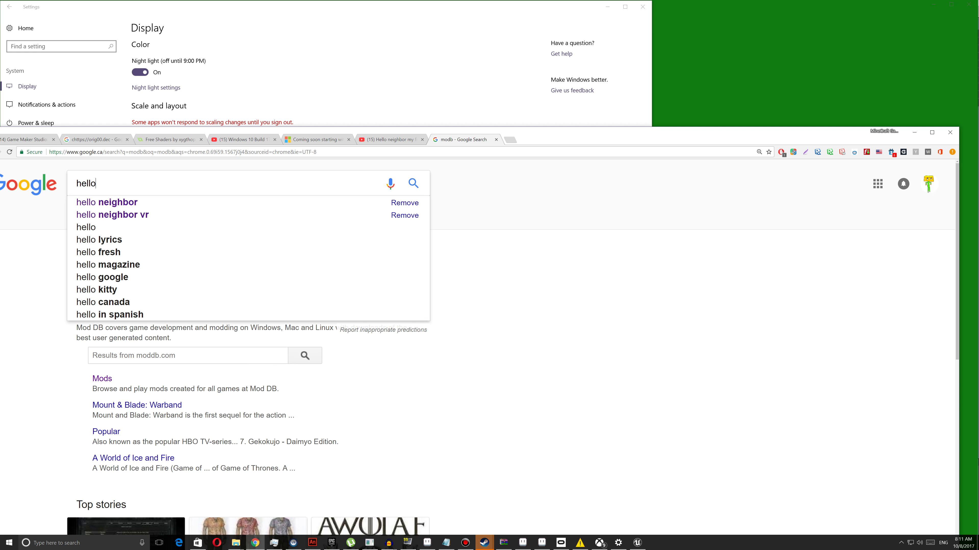
{"action": "left_click", "coordinate": [106, 202]}
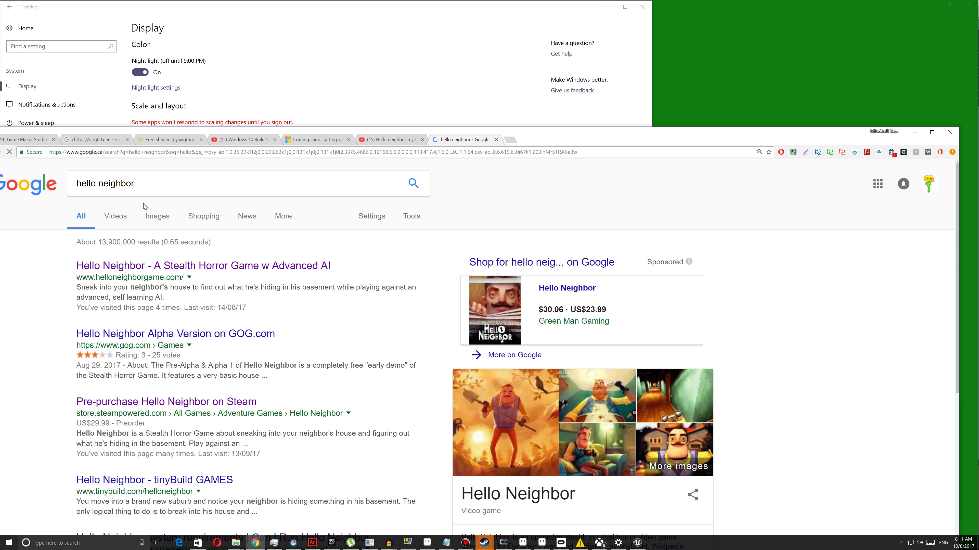
{"action": "type", "text": "modb"}
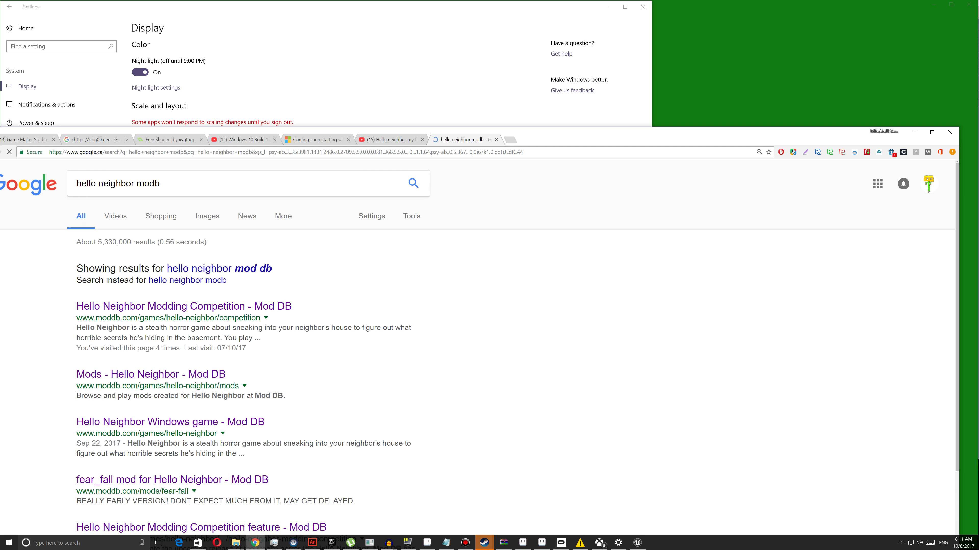
- Reach the Hello Neighbor game page via the Modding Competition result and show its Mods list
{"action": "left_click", "coordinate": [183, 306]}
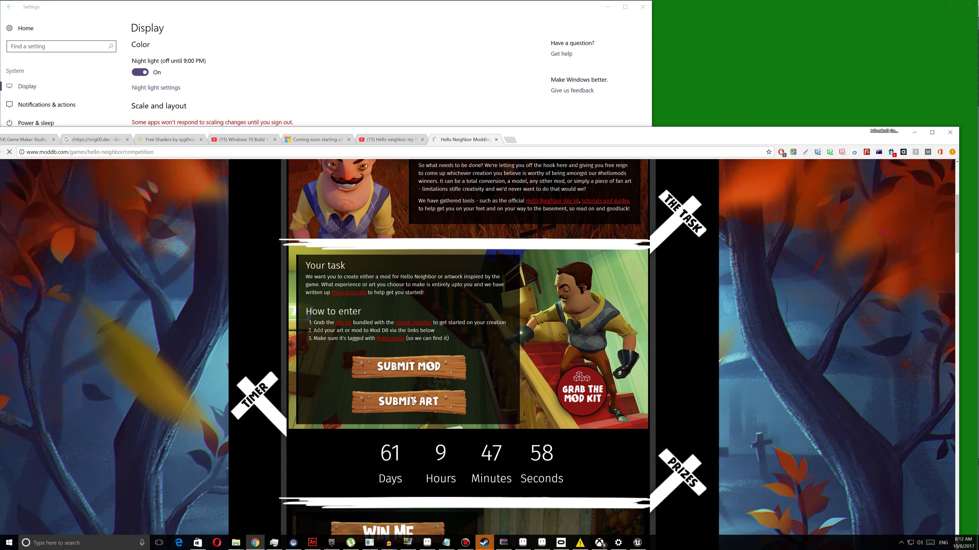
{"action": "left_click", "coordinate": [408, 401]}
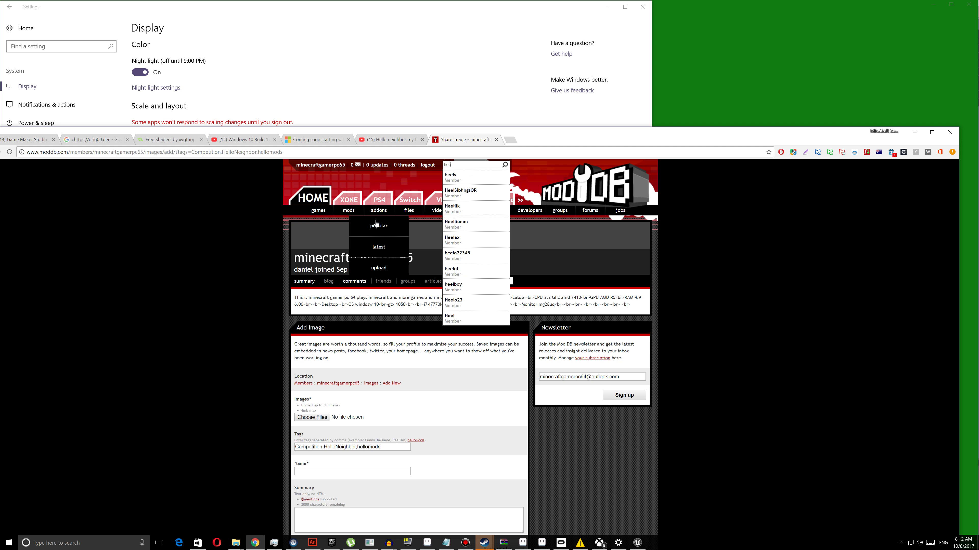
{"action": "type", "text": "hello"}
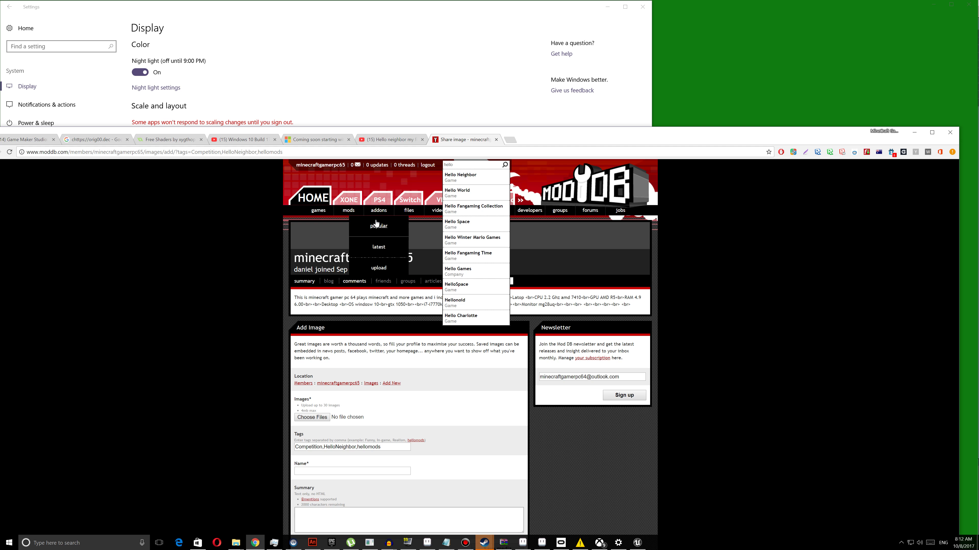
{"action": "left_click", "coordinate": [460, 177]}
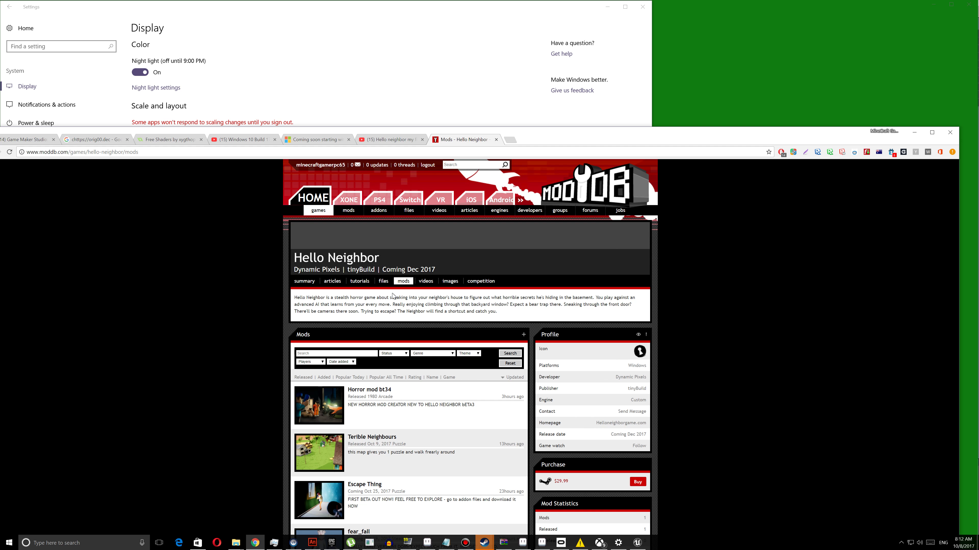
{"action": "mouse_move", "coordinate": [542, 149]}
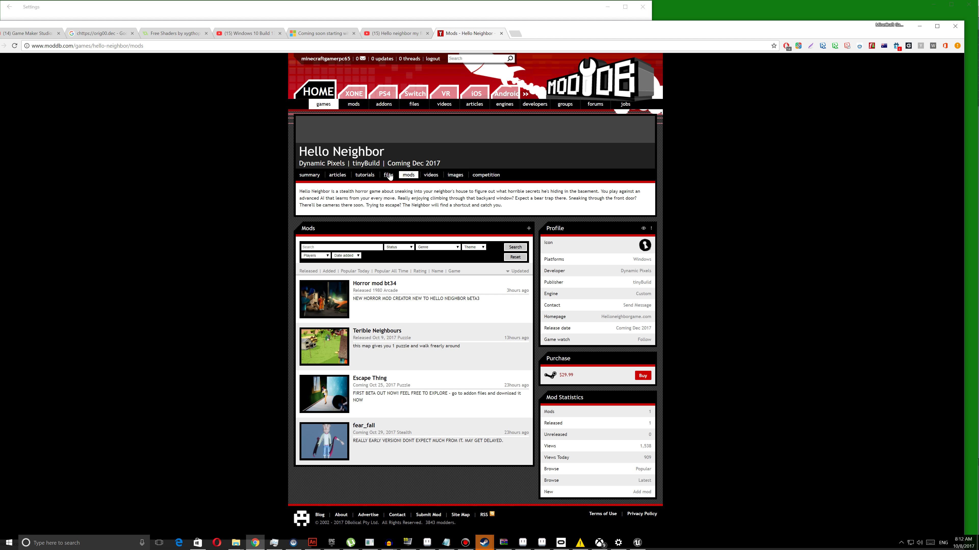
- Browse the Files and Mods tabs and the Horror mod bt34 gallery, ending on the Files list
{"action": "left_click", "coordinate": [386, 175]}
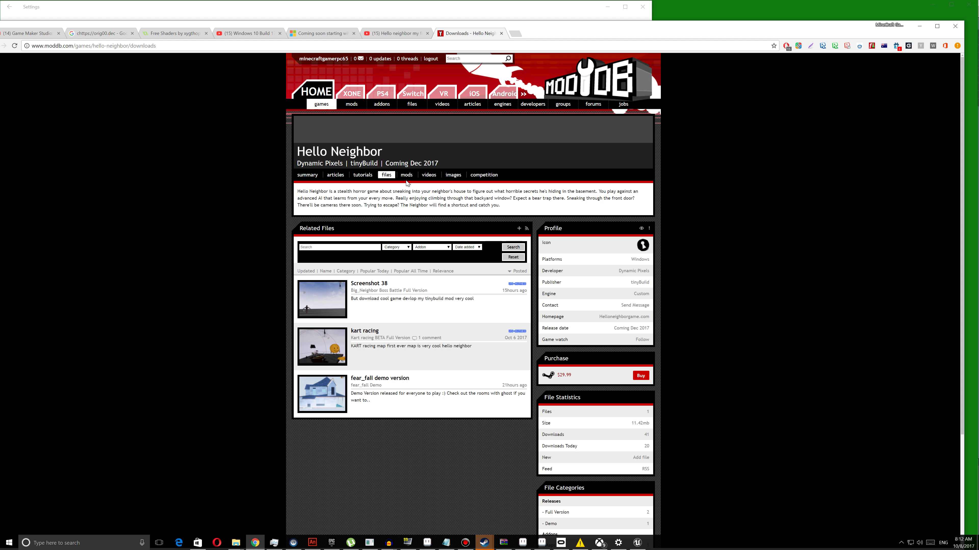
{"action": "left_click", "coordinate": [407, 175]}
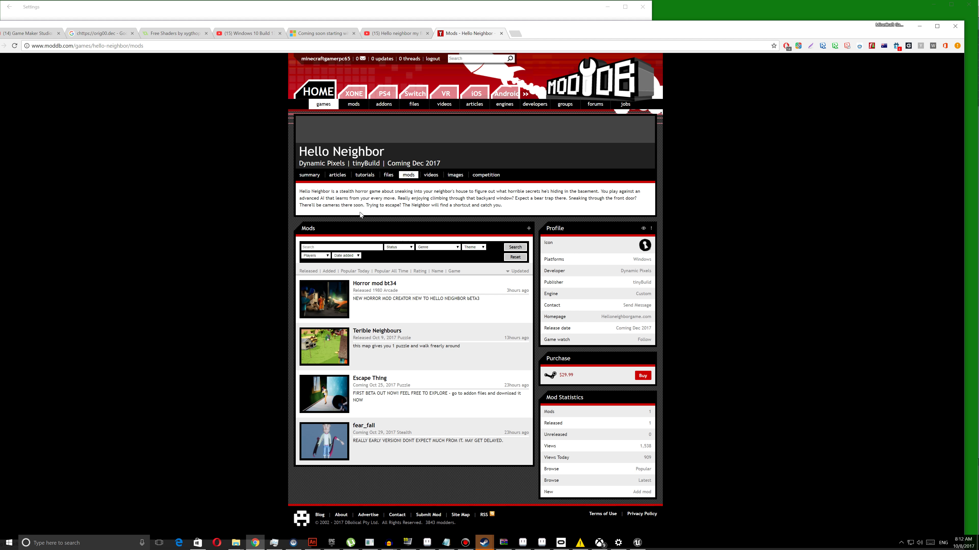
{"action": "mouse_move", "coordinate": [334, 303]}
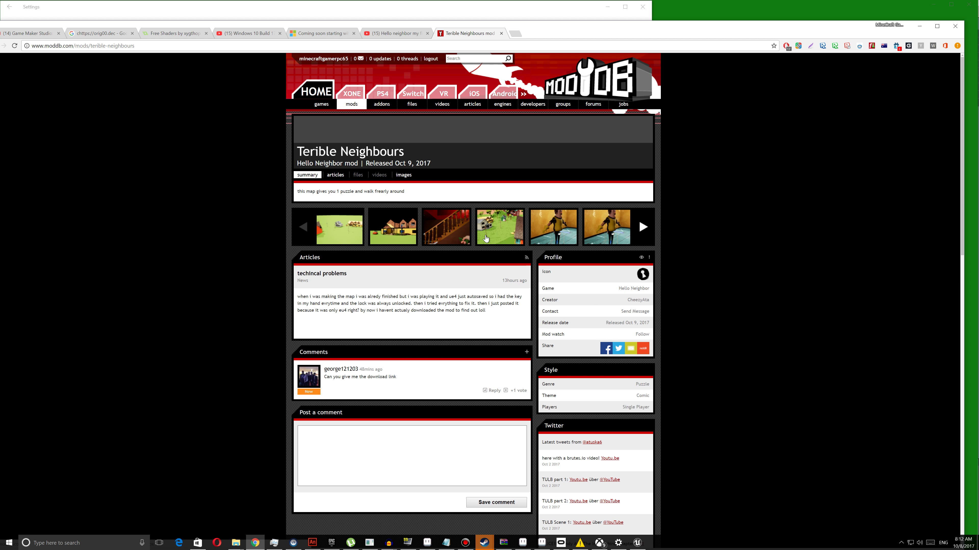
{"action": "mouse_move", "coordinate": [150, 10]}
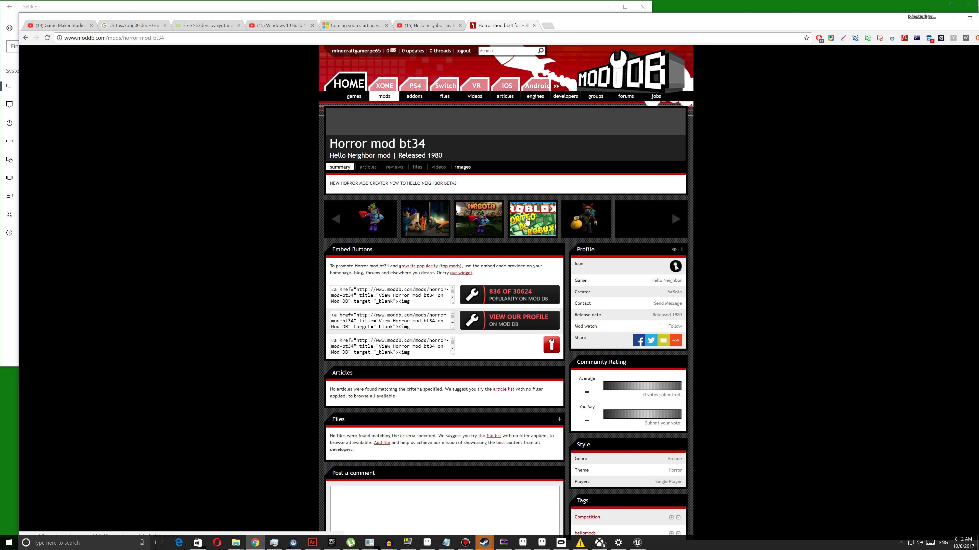
{"action": "left_click", "coordinate": [360, 219]}
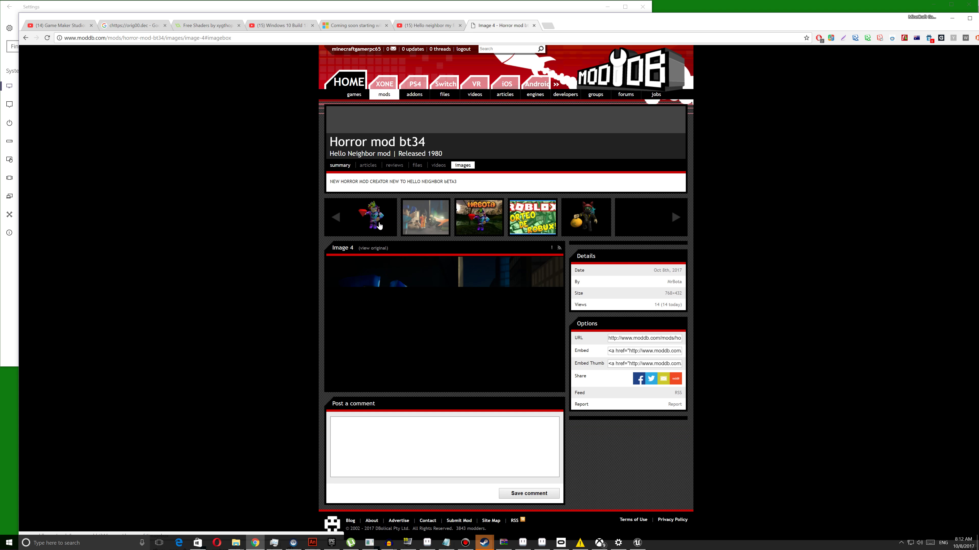
{"action": "left_click", "coordinate": [361, 217]}
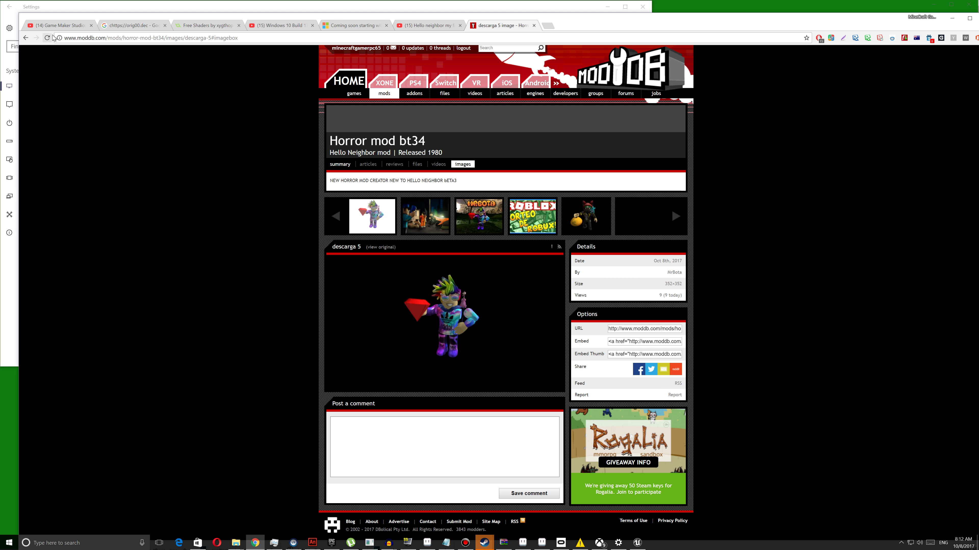
{"action": "left_click", "coordinate": [26, 37]}
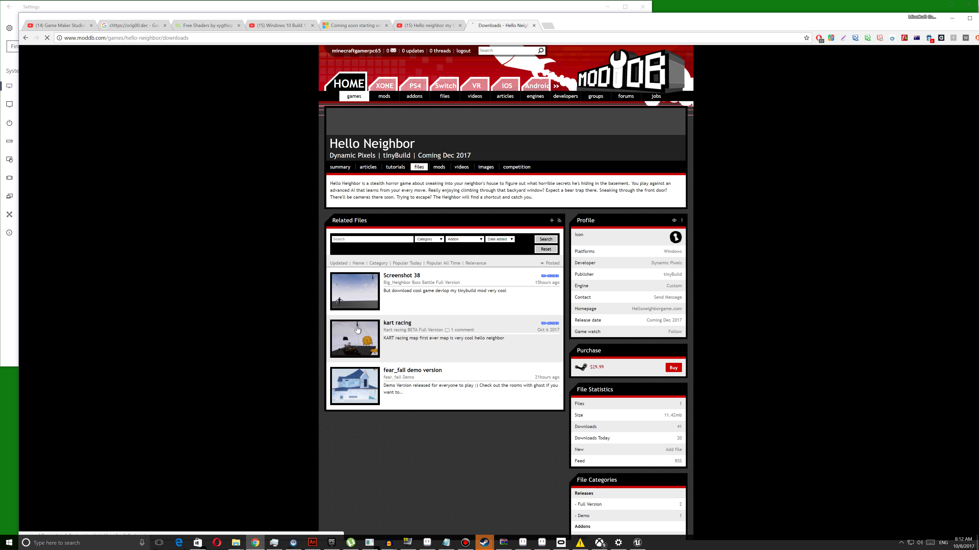
- Download Kart_racing.zip from the kart racing file page
{"action": "left_click", "coordinate": [397, 322]}
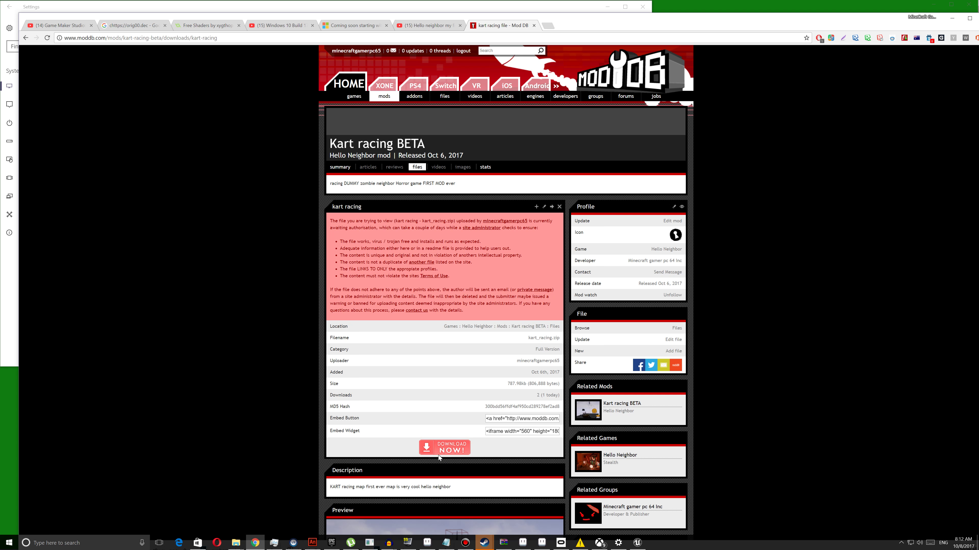
{"action": "left_click", "coordinate": [444, 447]}
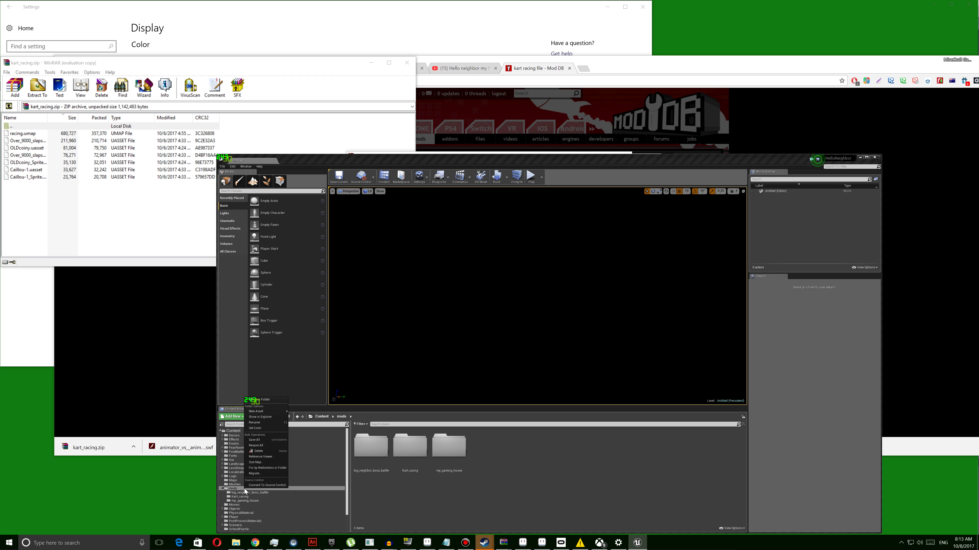
- Show the mods folder in Explorer, copy the extracted assets in, and view the Kart_racing folder
{"action": "left_click", "coordinate": [258, 416]}
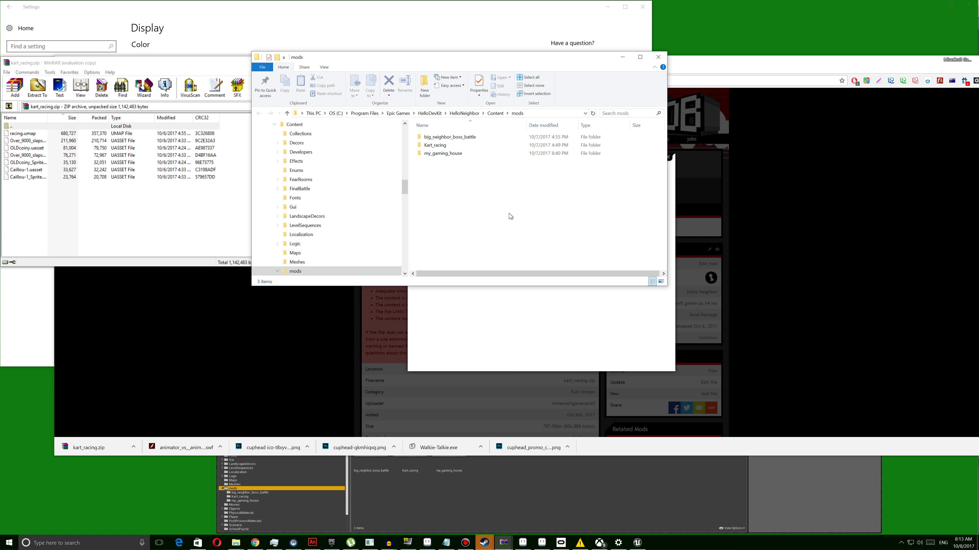
{"action": "right_click", "coordinate": [510, 216]}
{"action": "type", "text": "guy"}
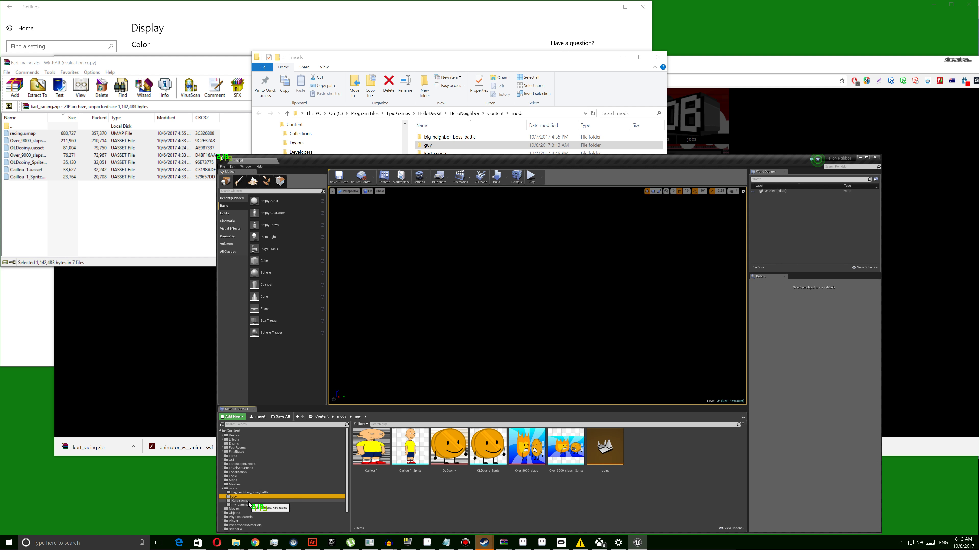
{"action": "left_click", "coordinate": [239, 500]}
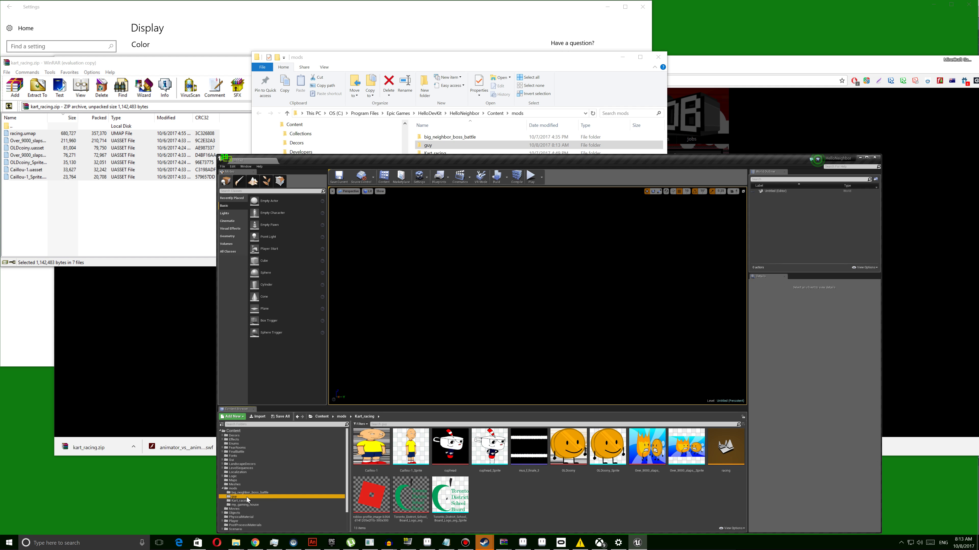